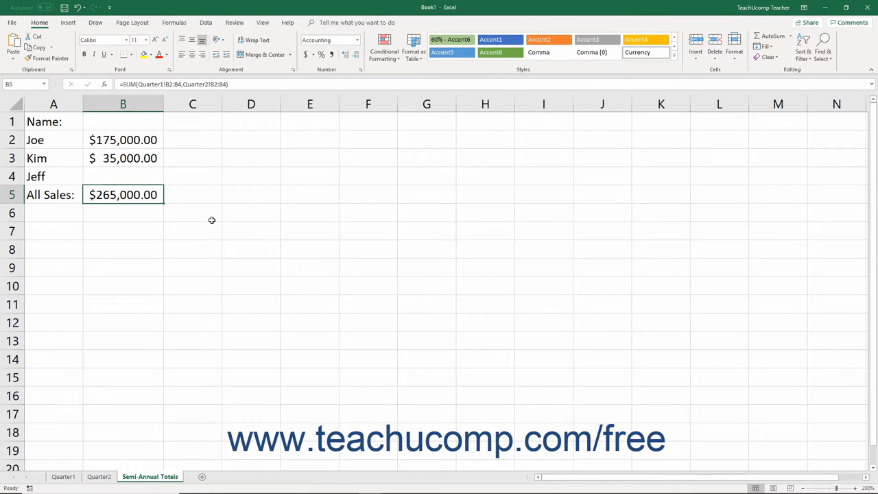
pyautogui.moveTo(110, 363)
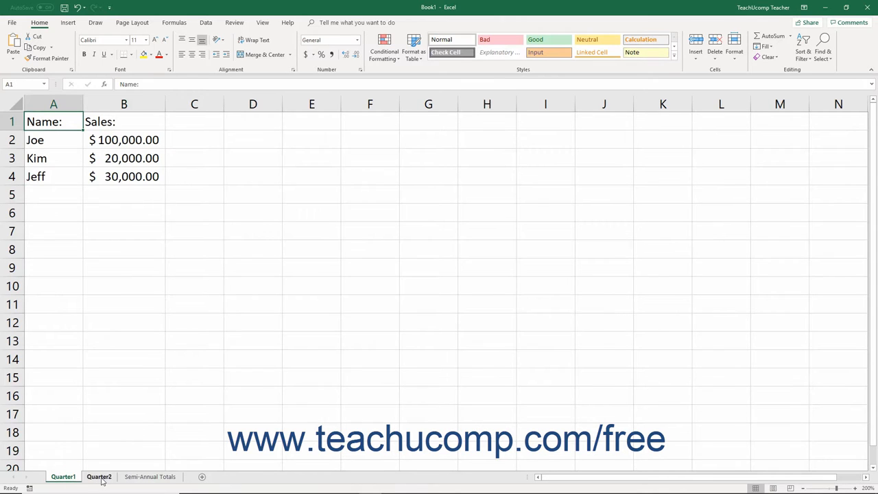
# Inspect the All Sales and Kim 3D SUM formulas unchanged, leaving B5's formula open for editing
pyautogui.click(167, 476)
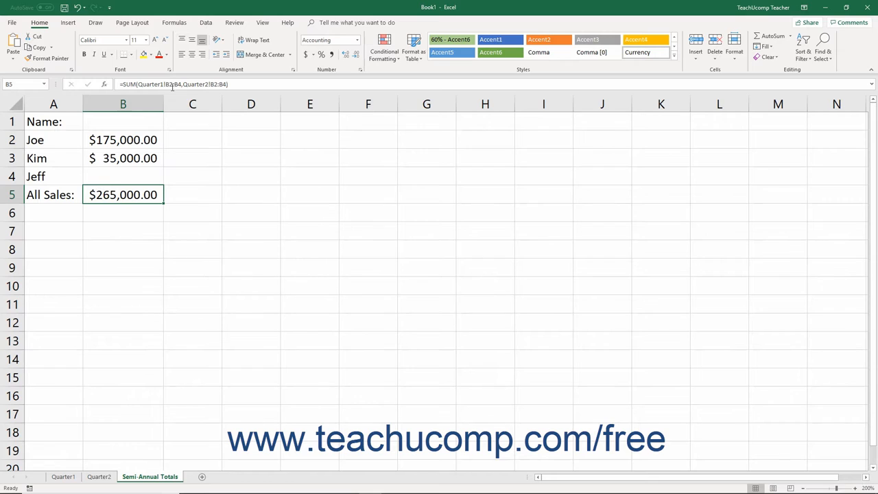
pyautogui.moveTo(172, 85)
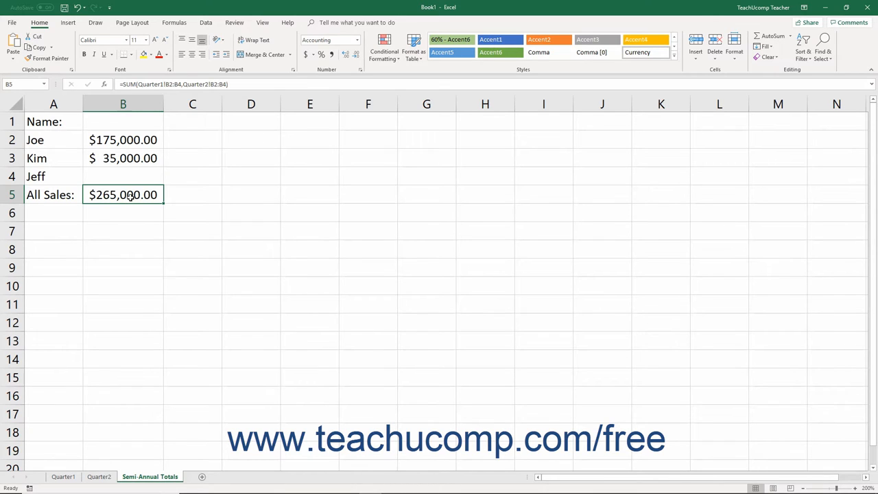
pyautogui.doubleClick(123, 195)
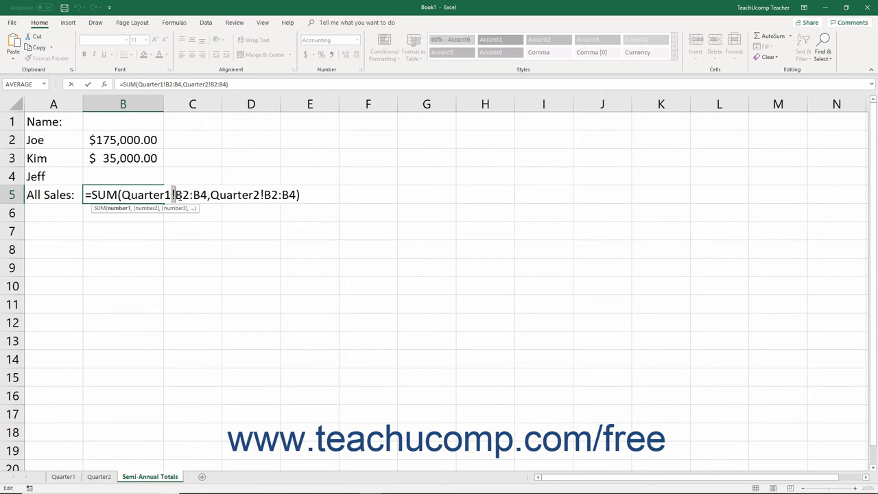
pyautogui.press('Enter')
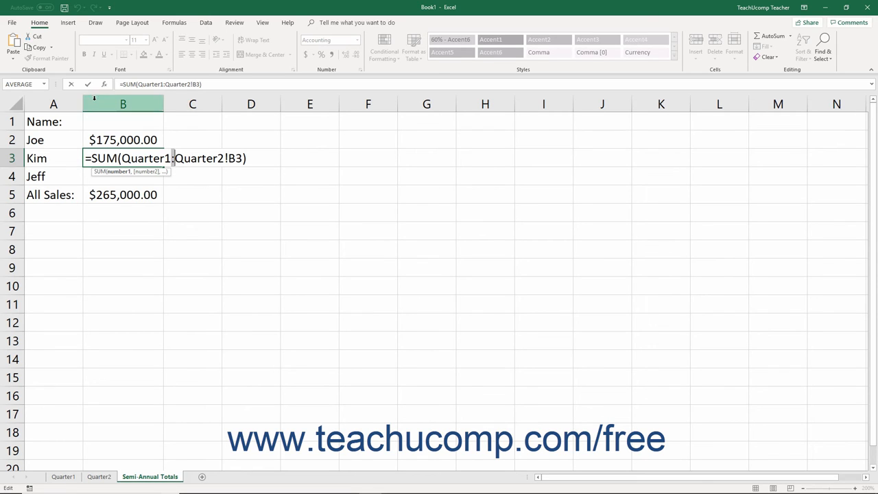
pyautogui.press('Enter')
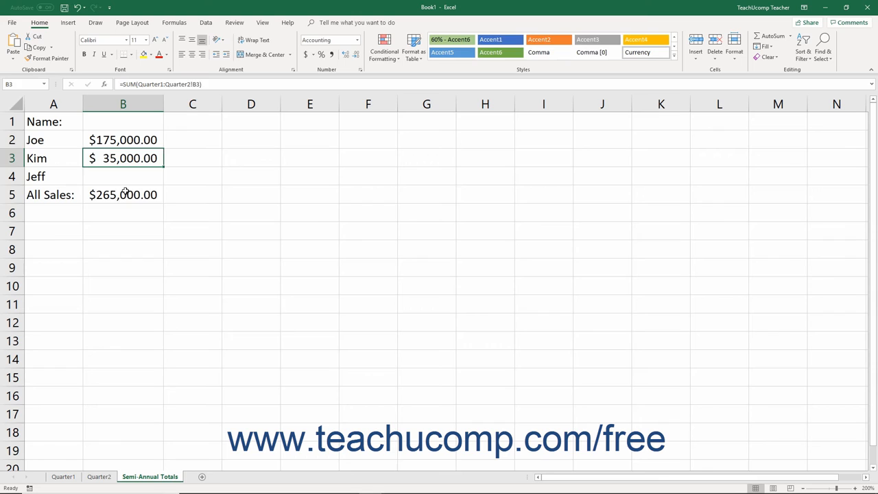
pyautogui.doubleClick(123, 195)
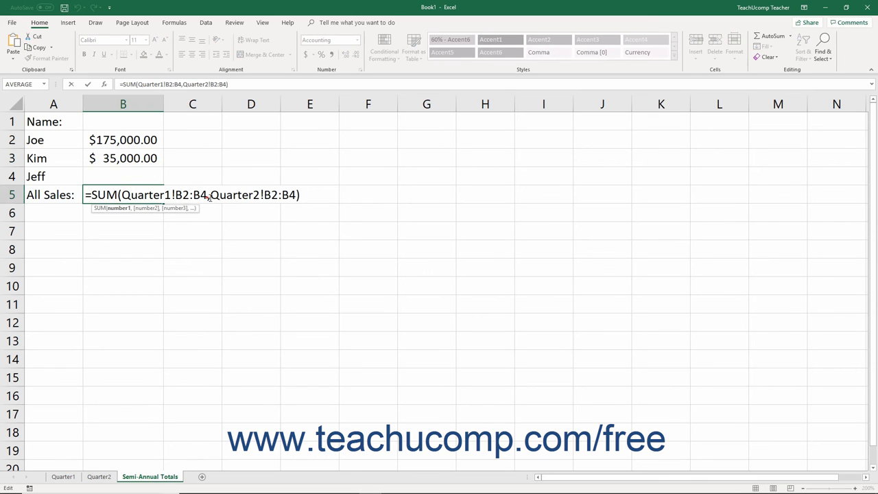